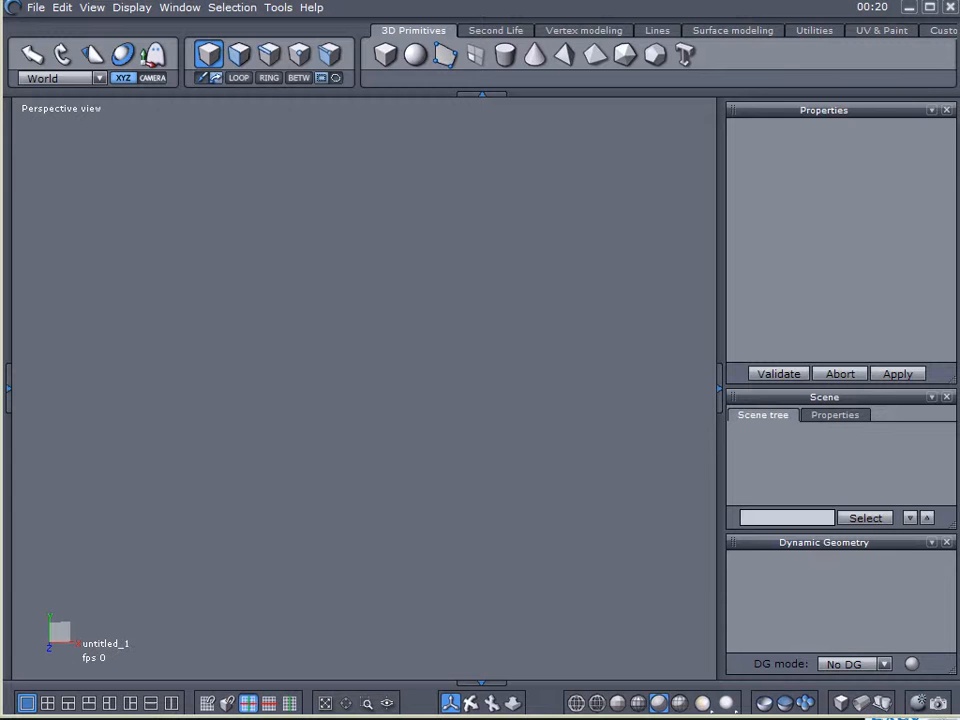
mouse_move(475, 54)
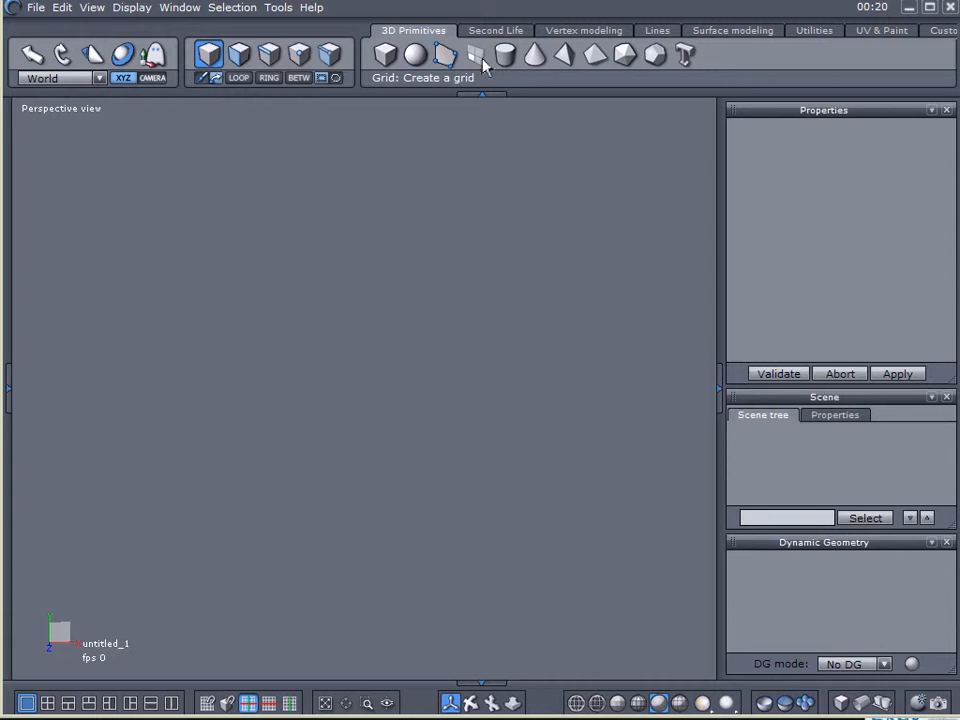
Create a 20-by-20 grid primitive sized 130 by 130, centred at the origin
left_click(475, 55)
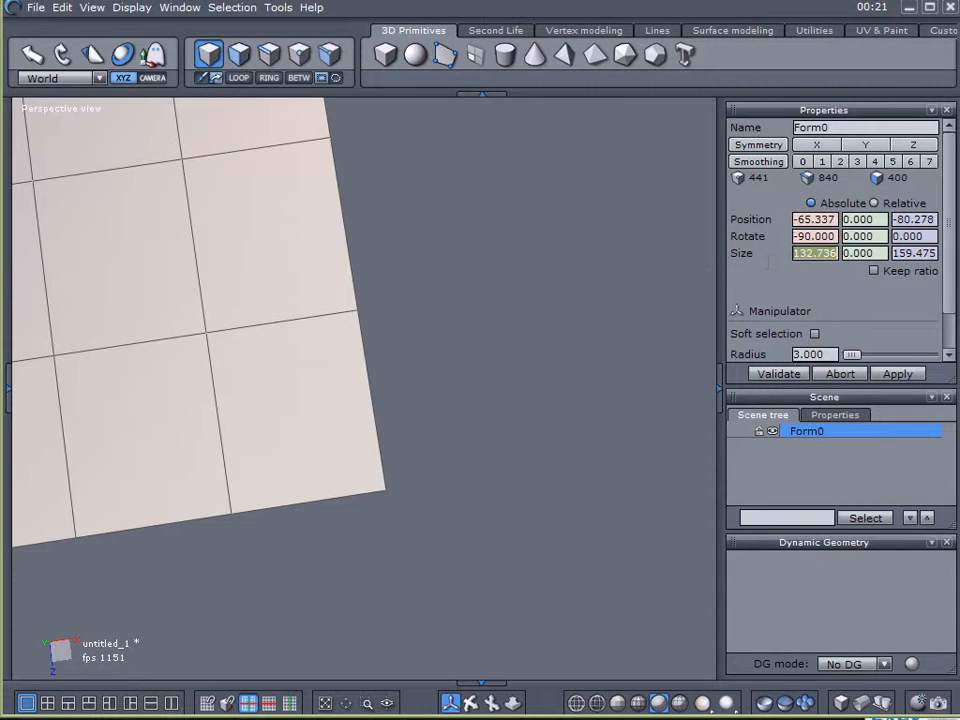
type("130.000")
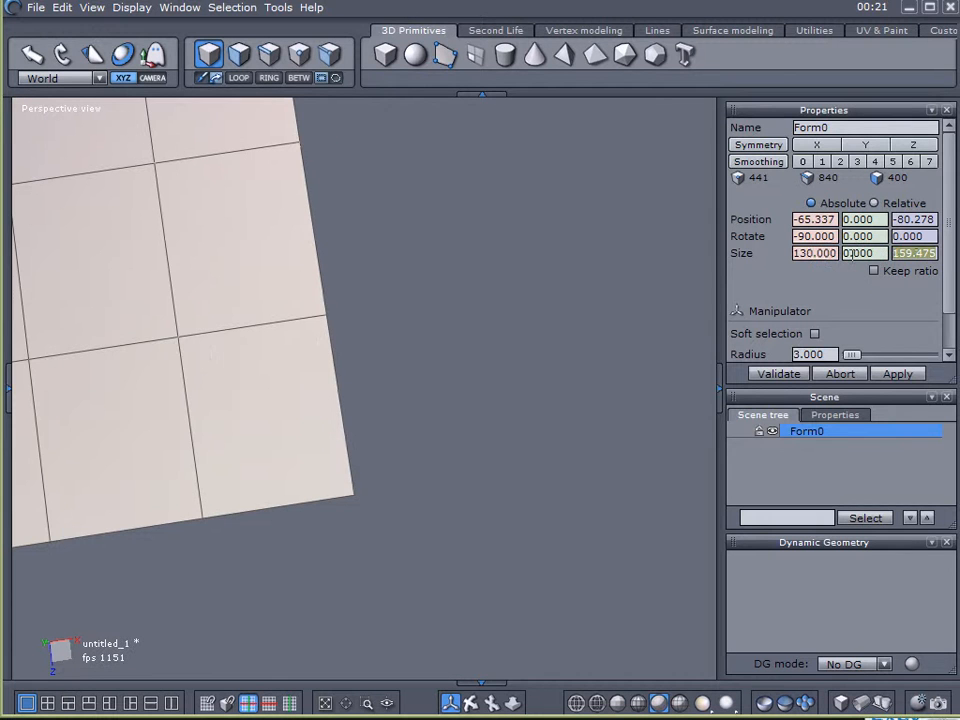
type("130.000")
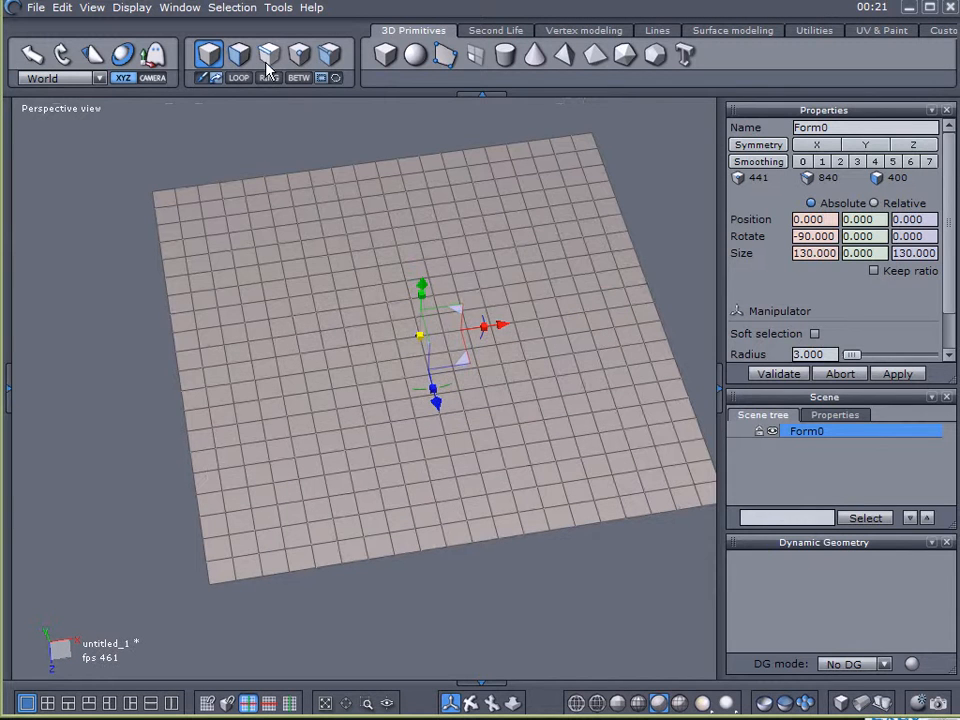
Select all grid faces, then switch to edge mode in the Vertex modeling tools
left_click(239, 55)
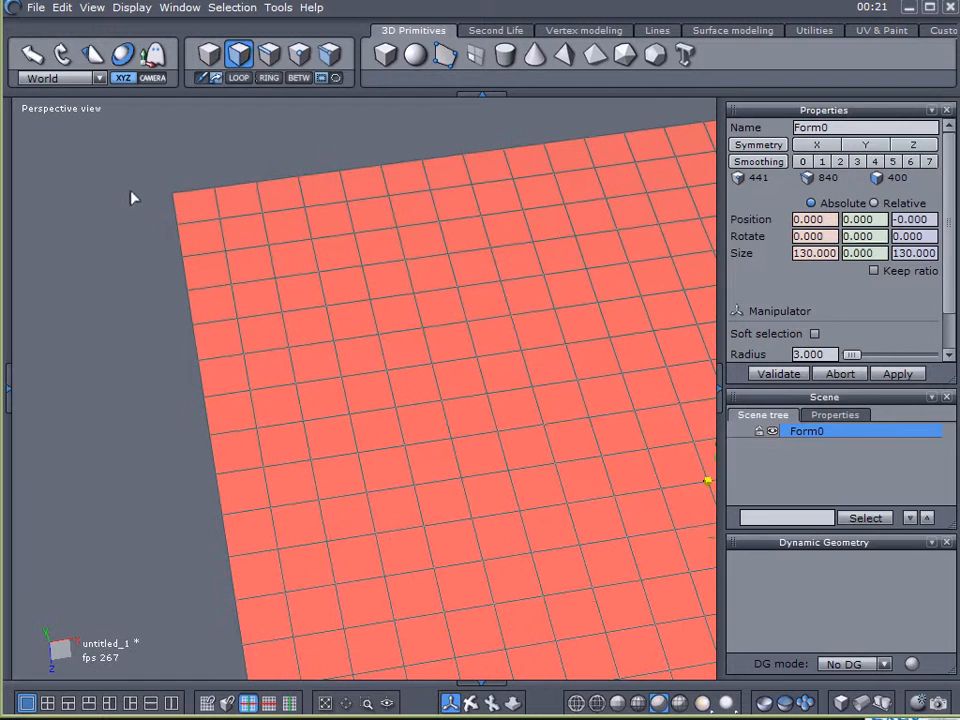
left_click(584, 30)
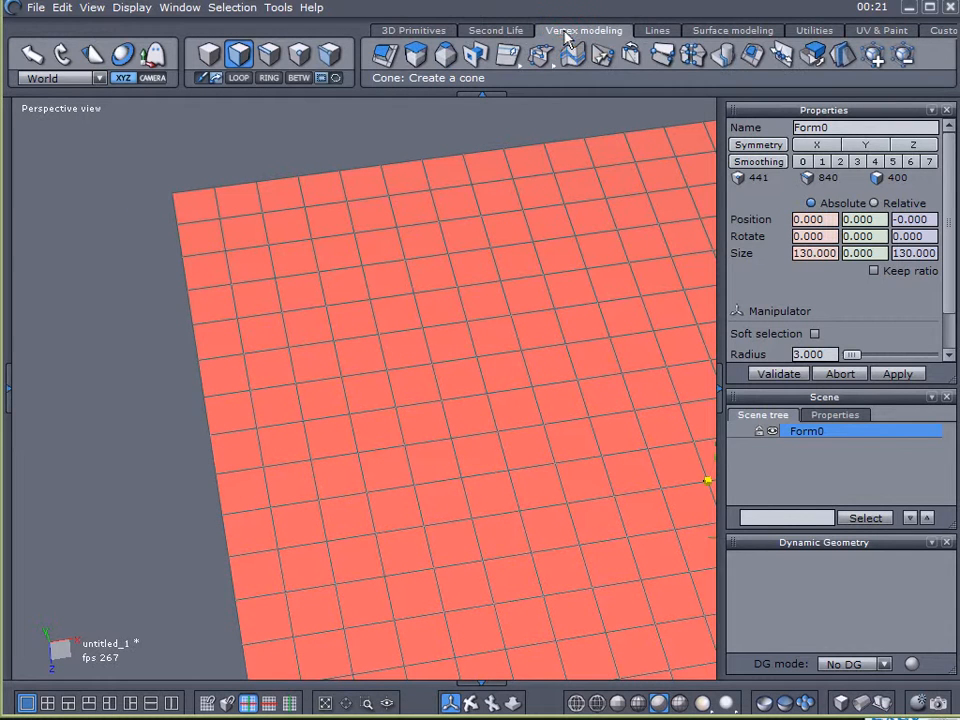
left_click(507, 55)
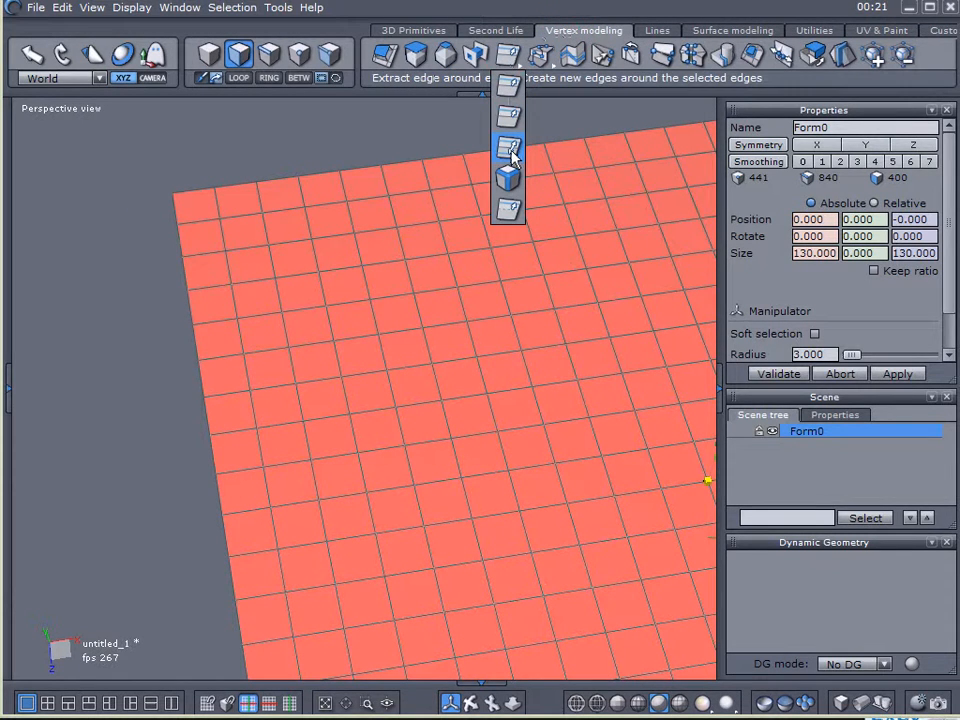
left_click(508, 148)
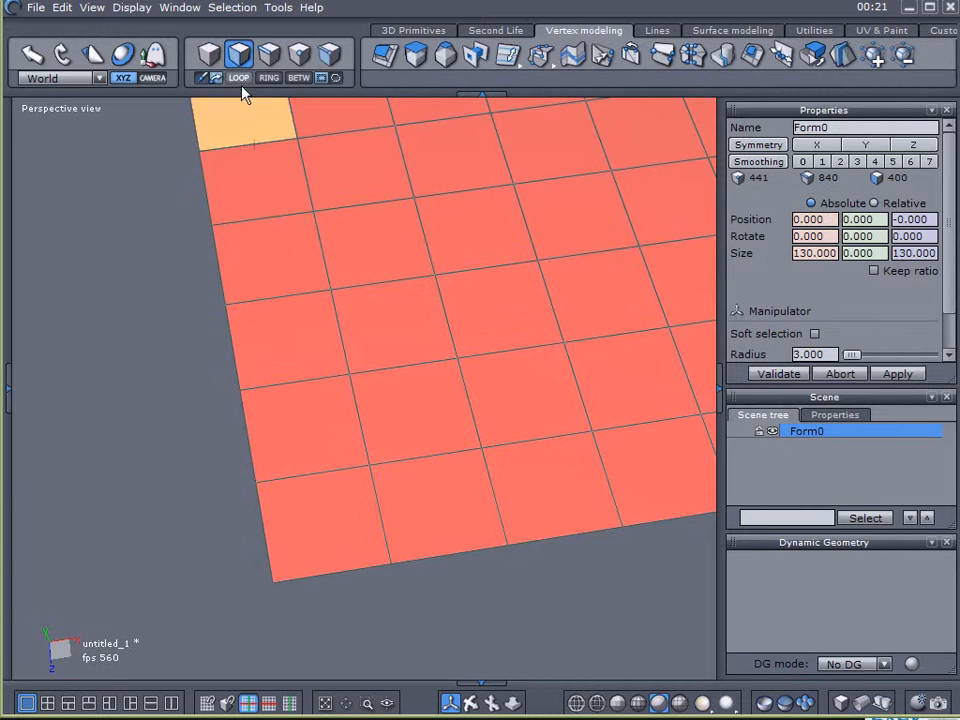
left_click(269, 54)
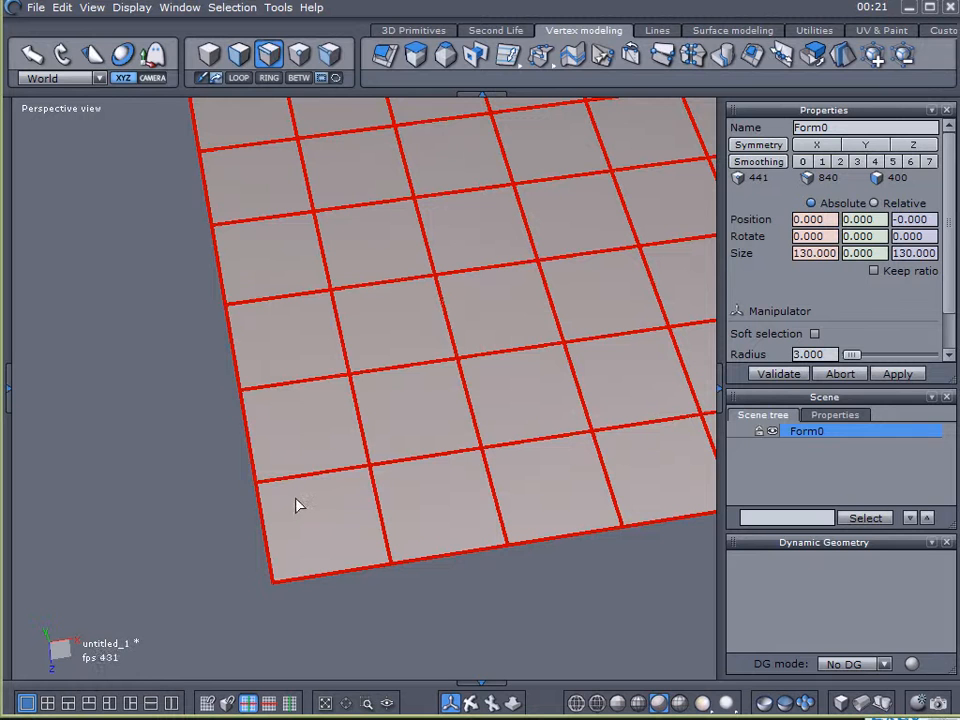
mouse_move(508, 55)
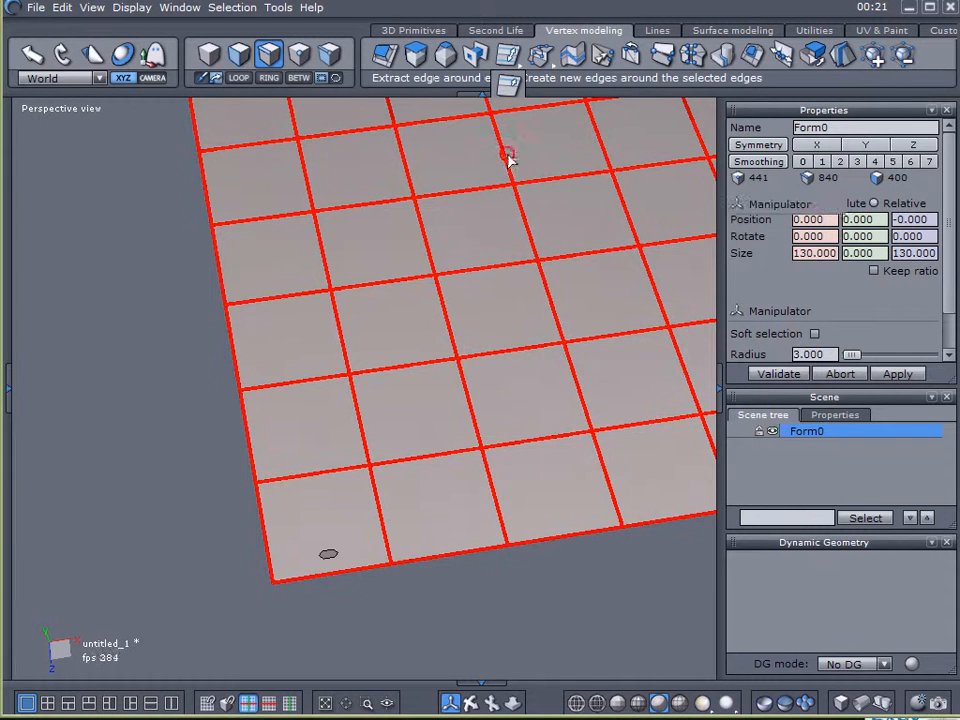
Extract the selected grid edges into recessed grooves between tiles
left_click(505, 55)
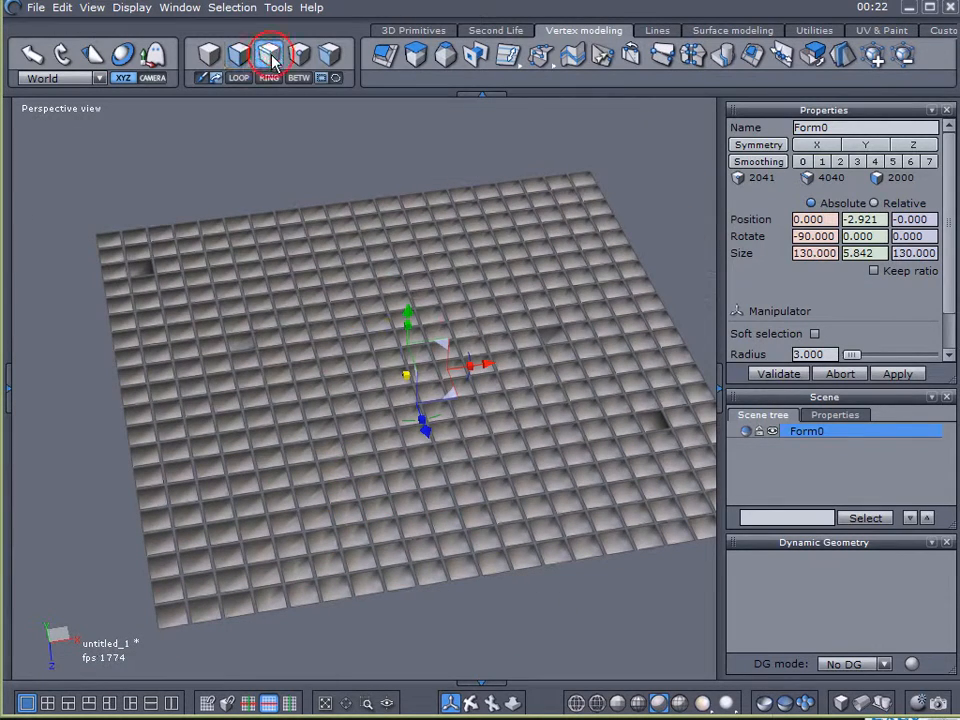
Chamfer the tile edges with a 0.5 radius
left_click(269, 54)
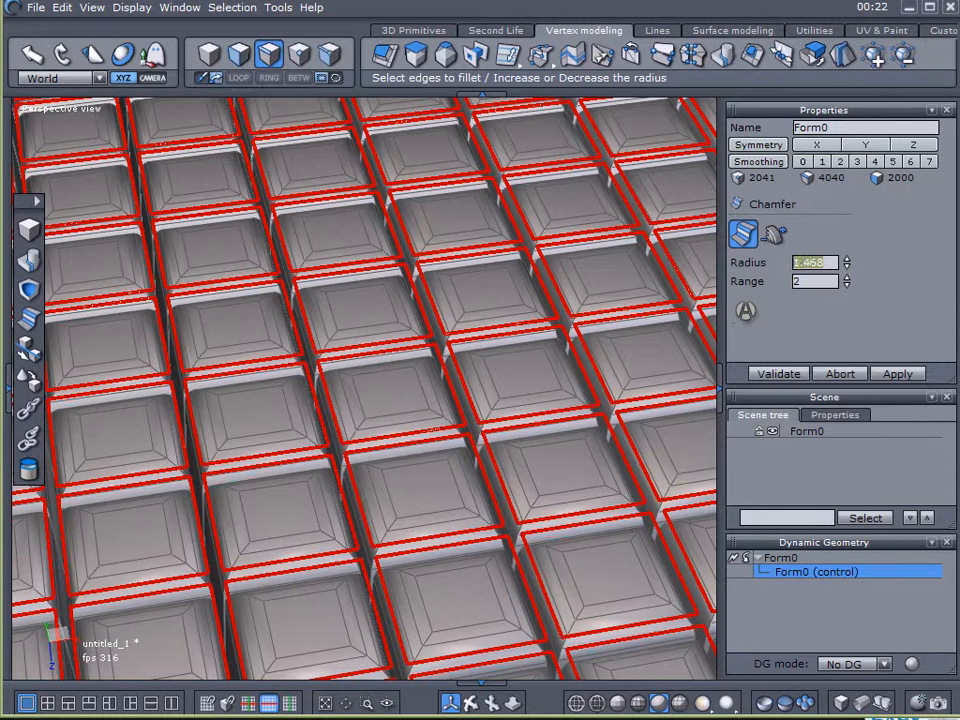
type("0.5")
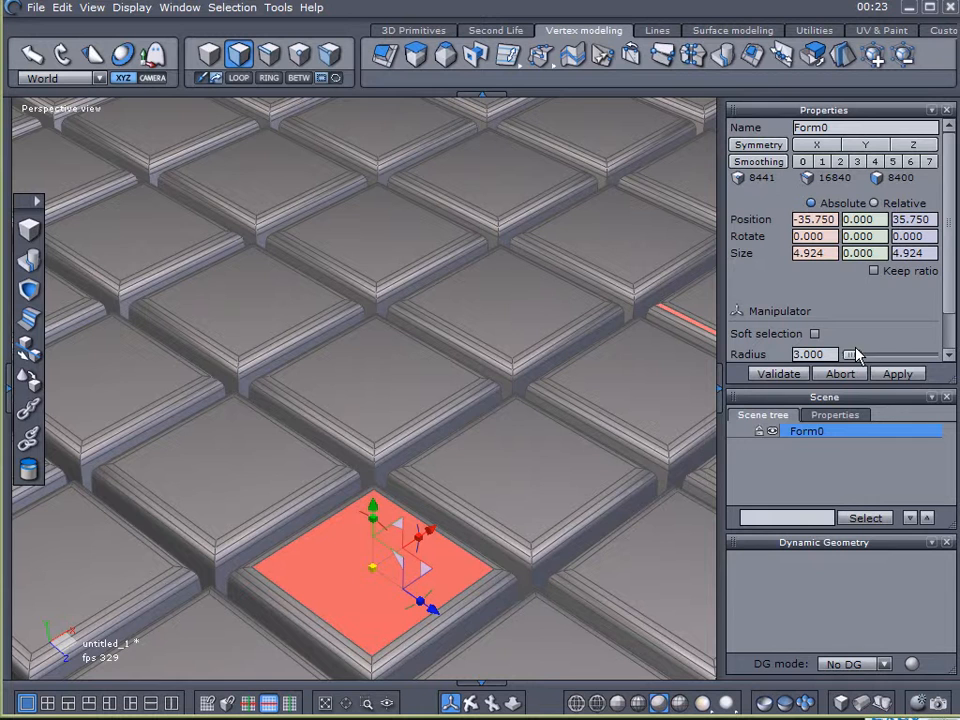
Turn on soft selection and pick scattered tile tops across the grid
left_click(814, 333)
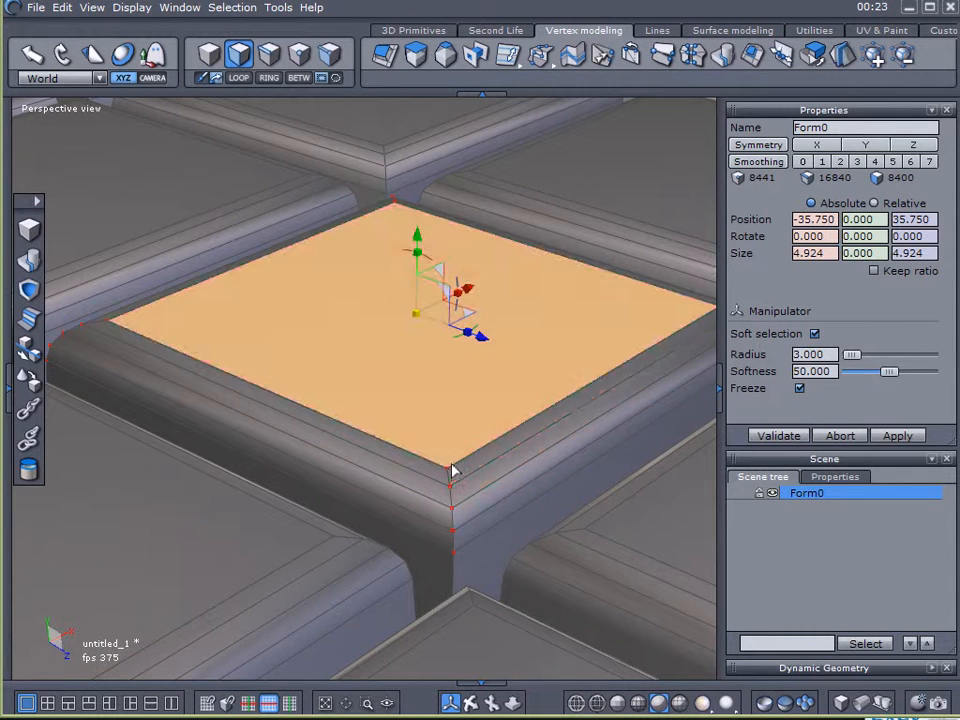
mouse_move(172, 343)
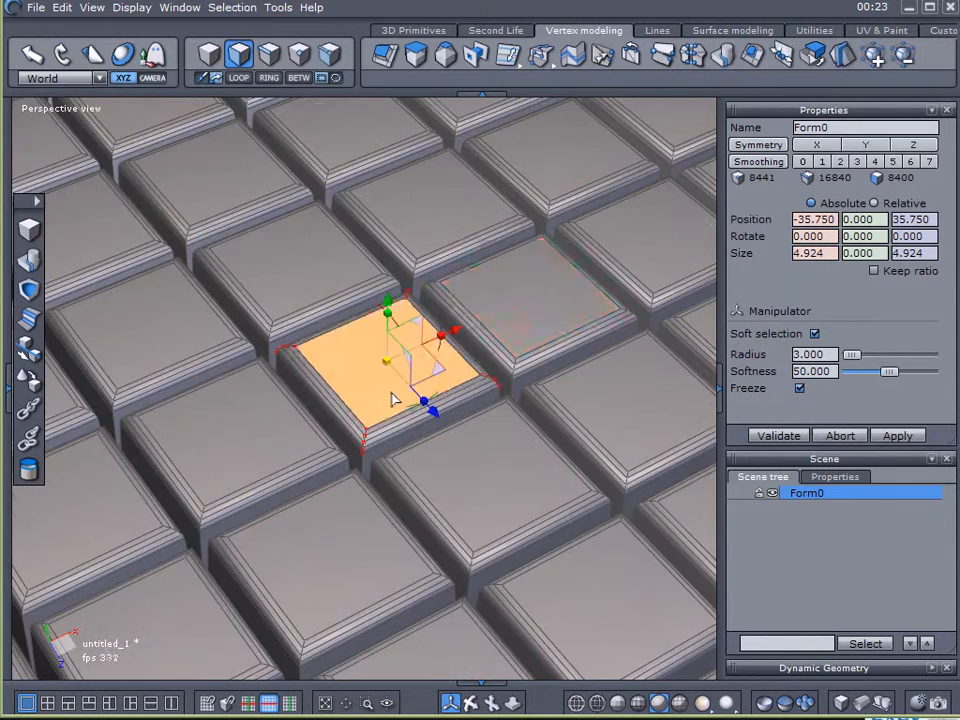
left_click(470, 490)
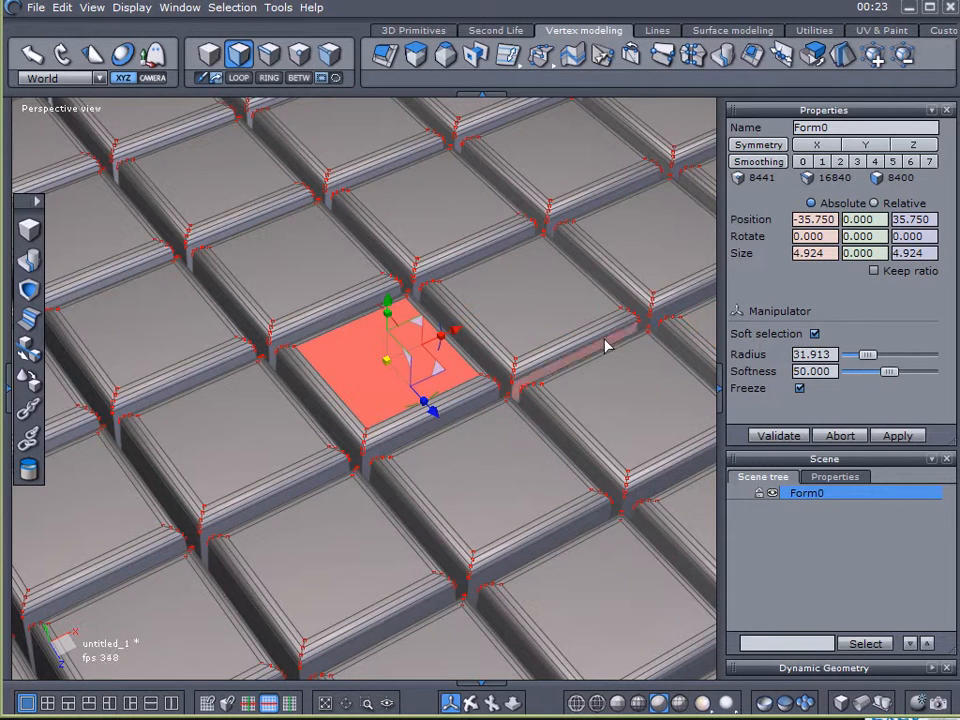
left_click(196, 343)
type("3")
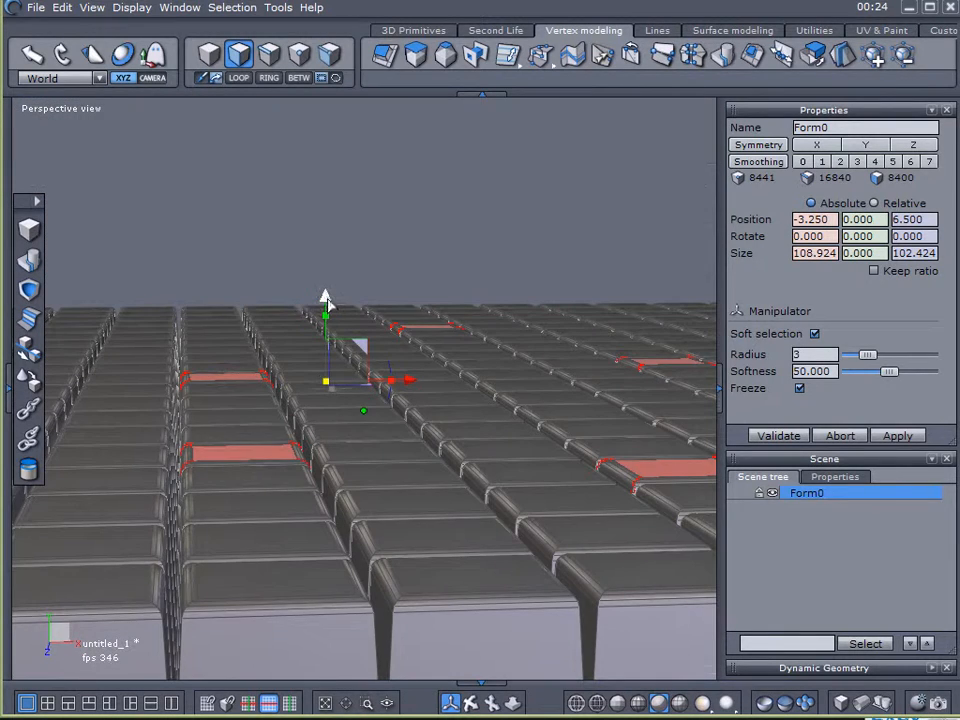
Shift the selected tile tops vertically with the move manipulator
left_click_drag(325, 312, 325, 292)
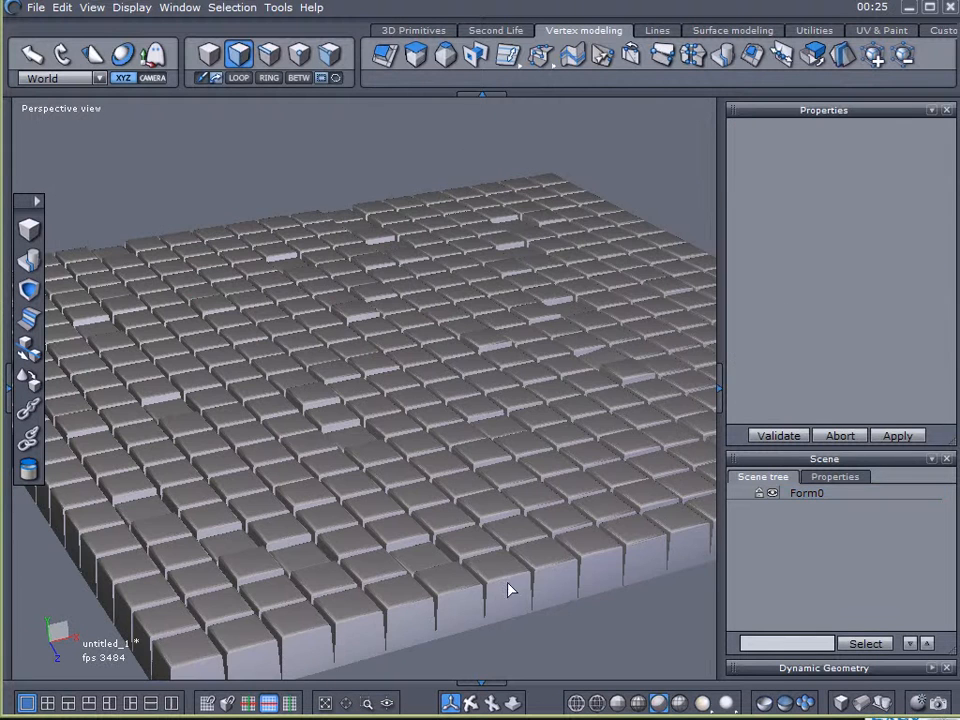
mouse_move(615, 310)
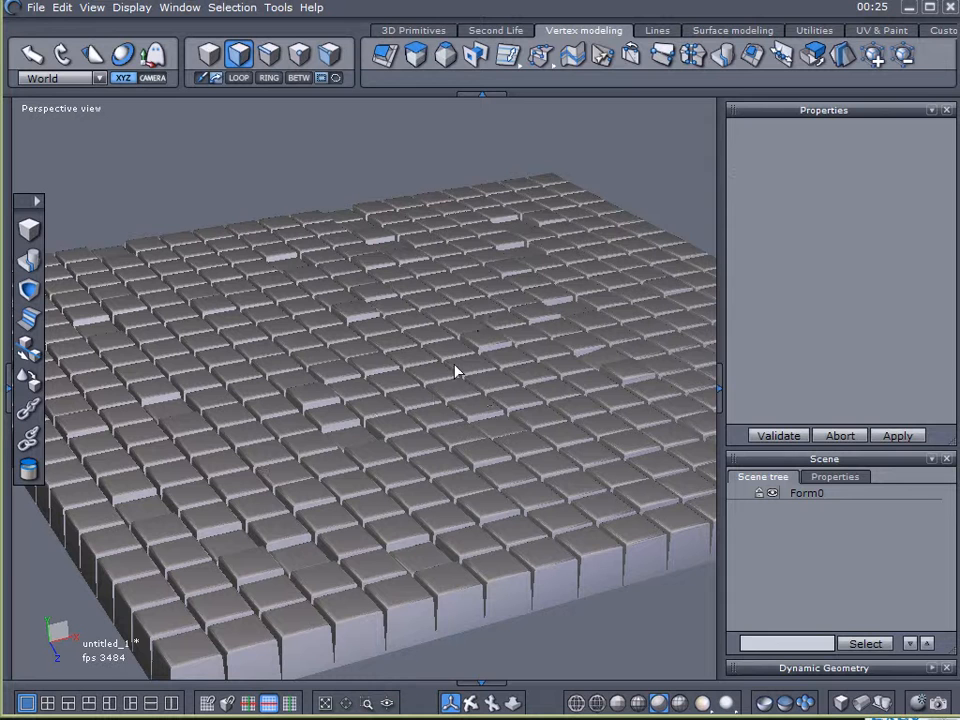
mouse_move(325, 290)
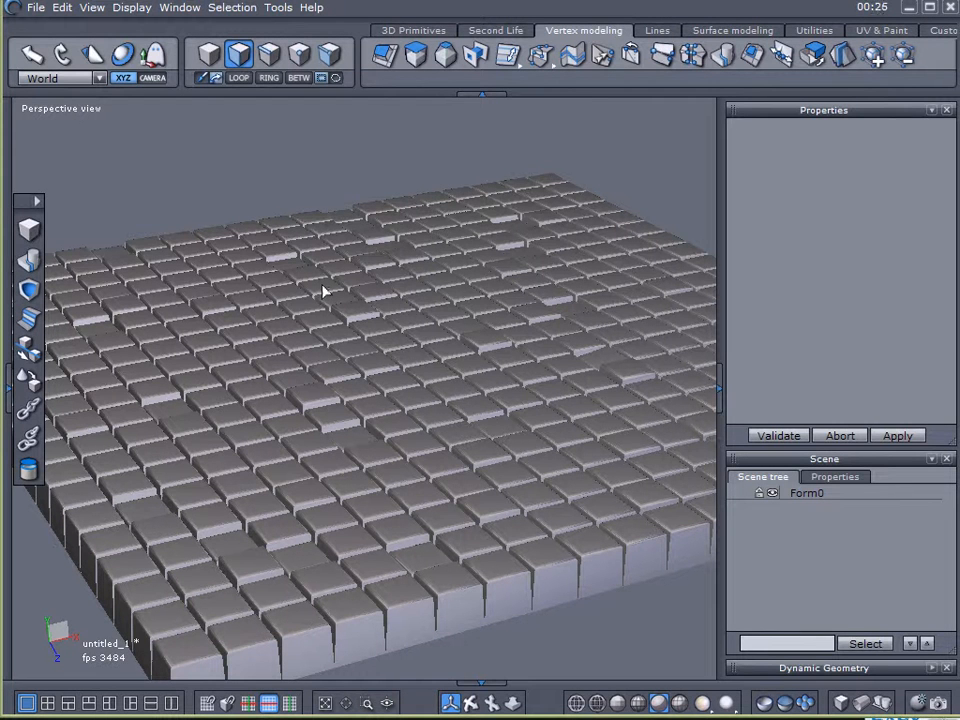
mouse_move(350, 194)
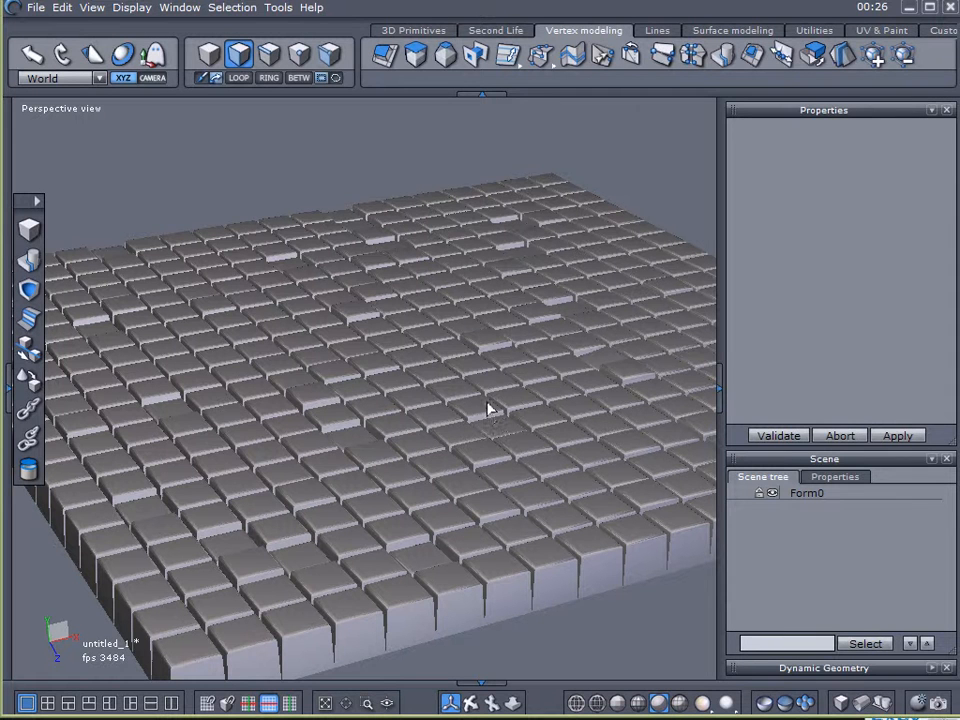
mouse_move(163, 210)
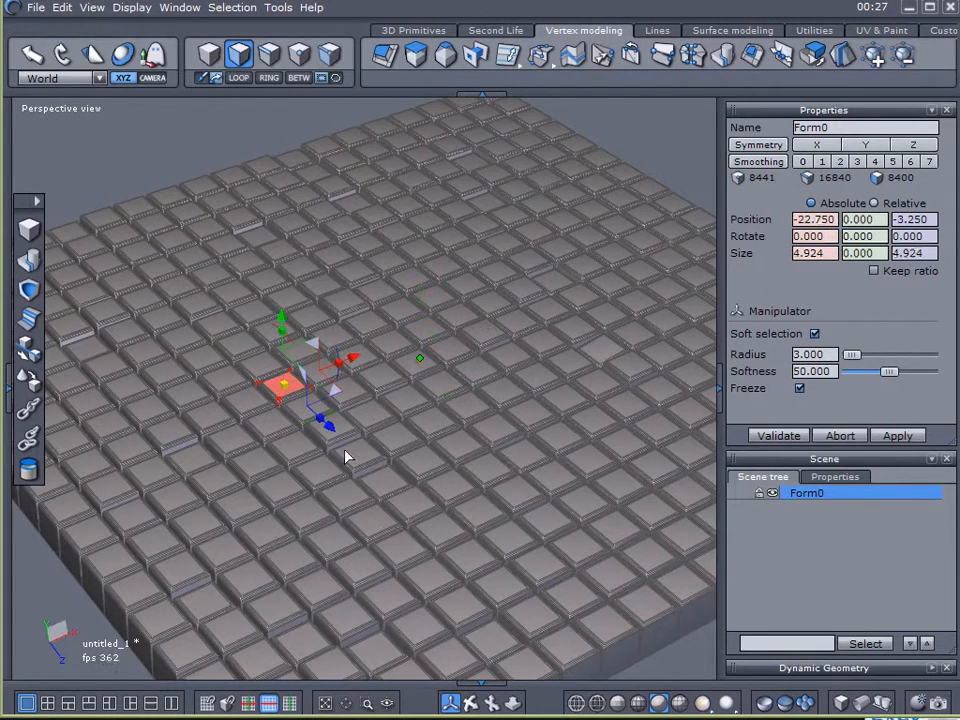
Widen the soft selection radius, lower the stone-top vertices, and validate
left_click_drag(851, 355, 867, 355)
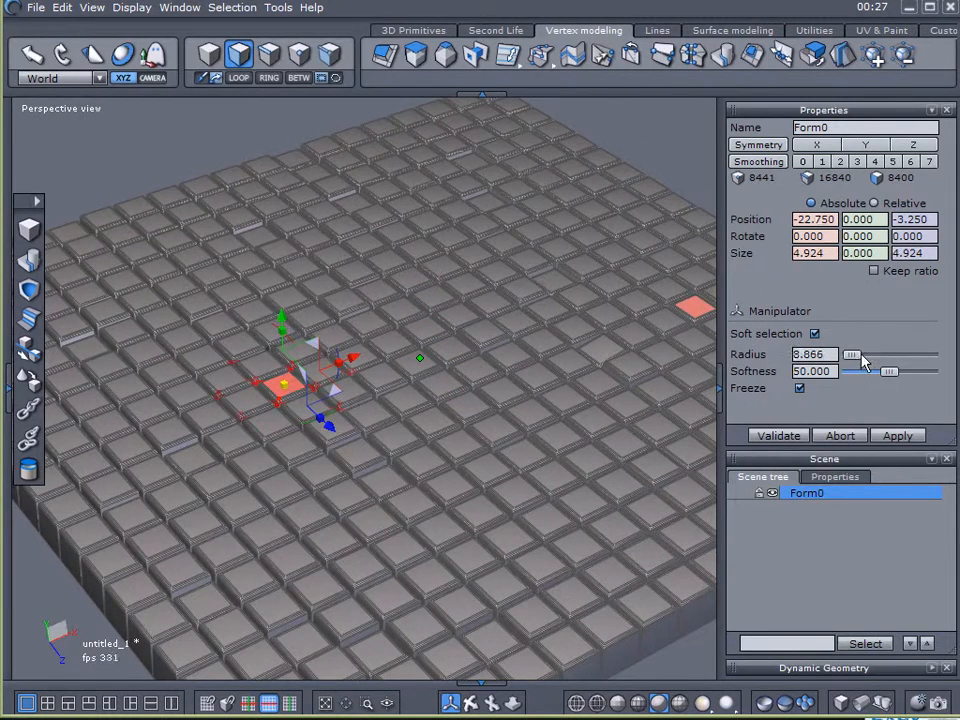
left_click_drag(851, 354, 864, 354)
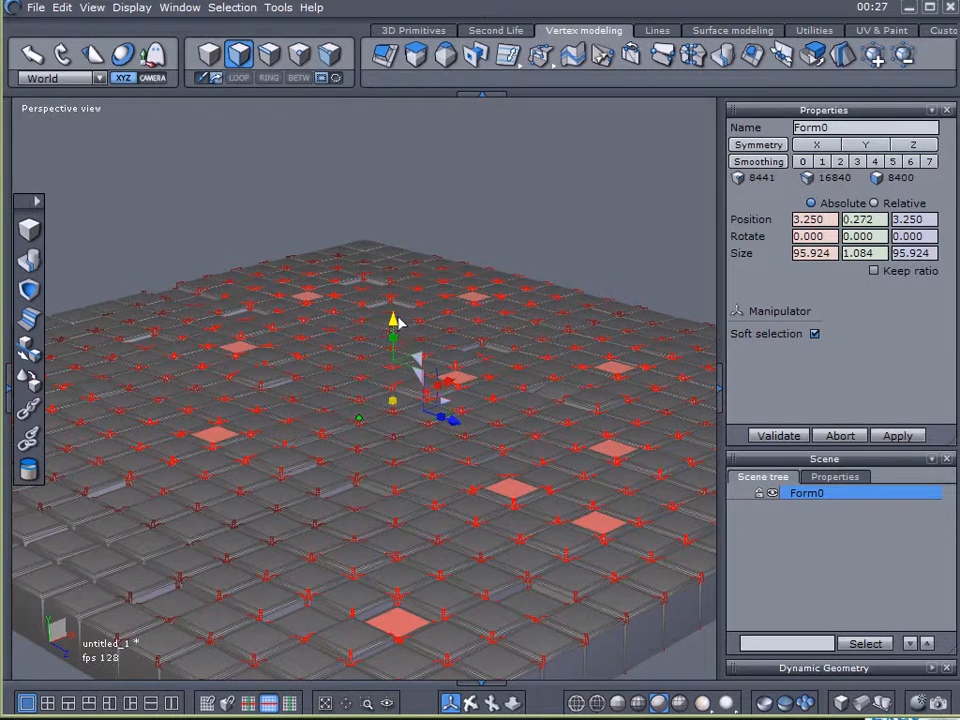
left_click_drag(392, 335, 393, 318)
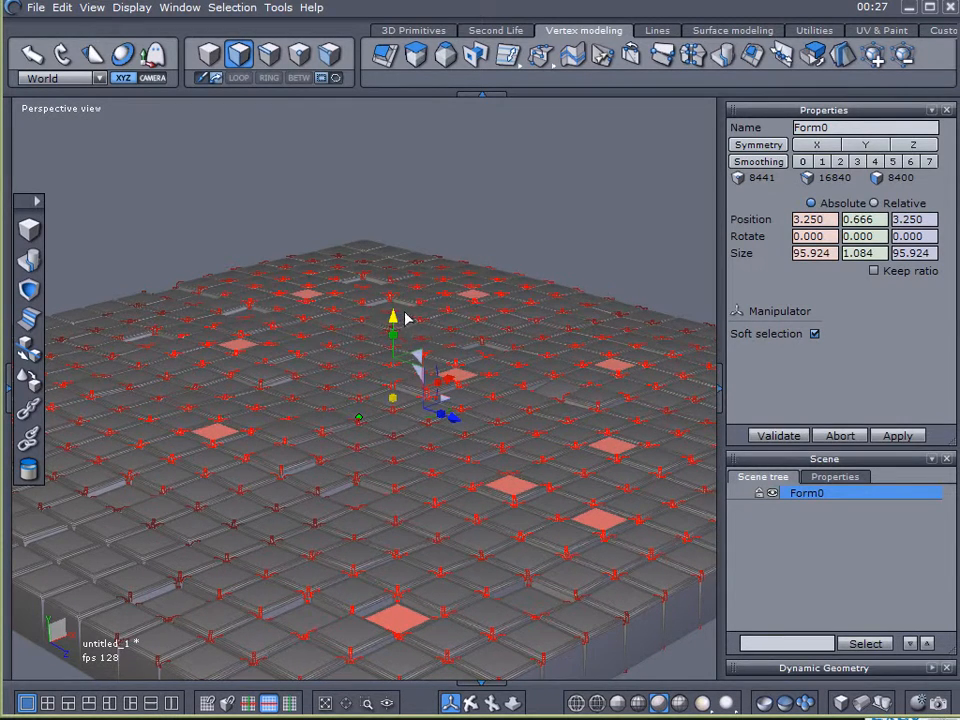
left_click(815, 333)
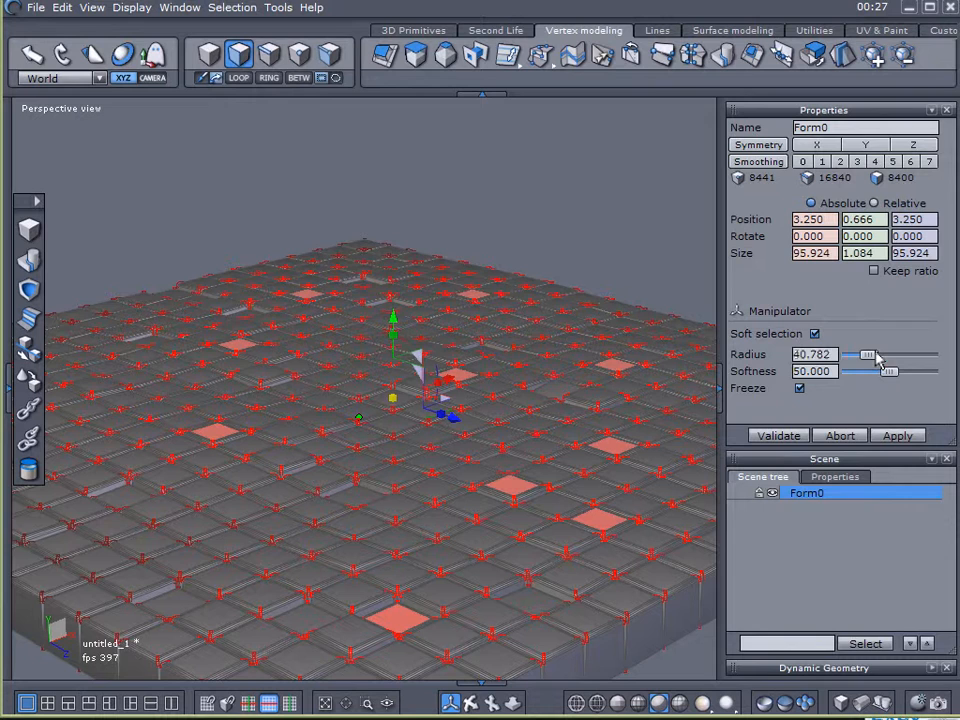
left_click_drag(875, 354, 862, 354)
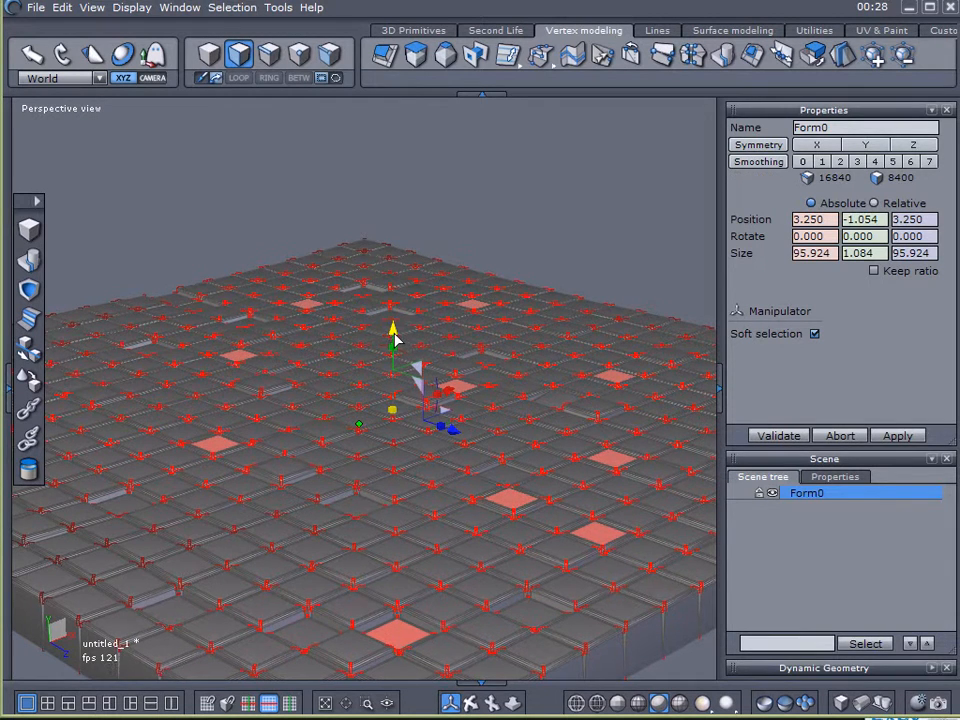
left_click(815, 333)
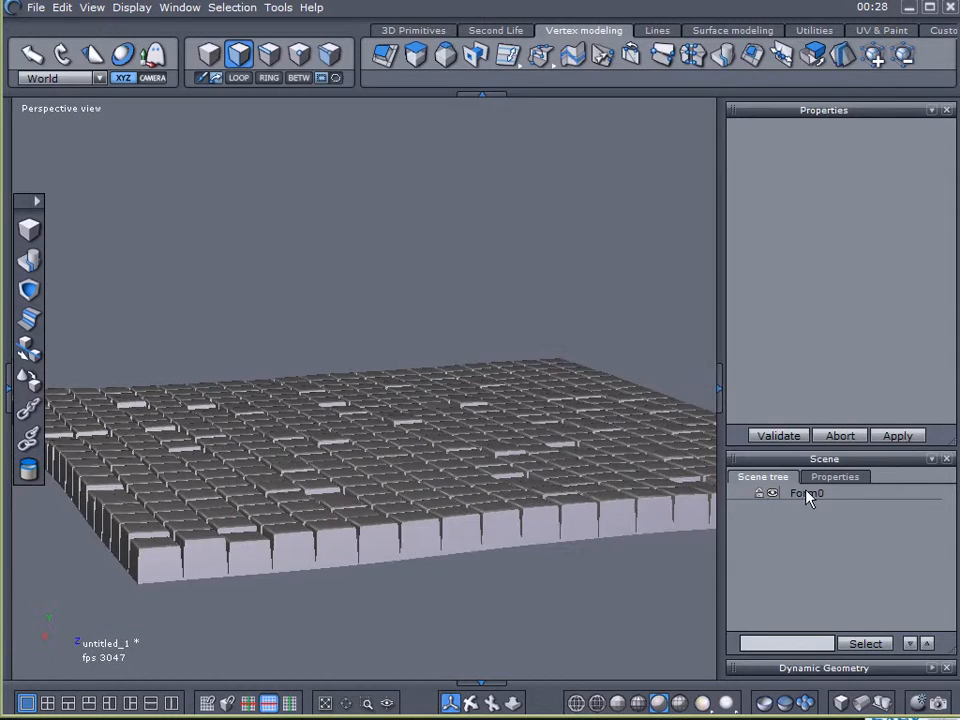
left_click(807, 493)
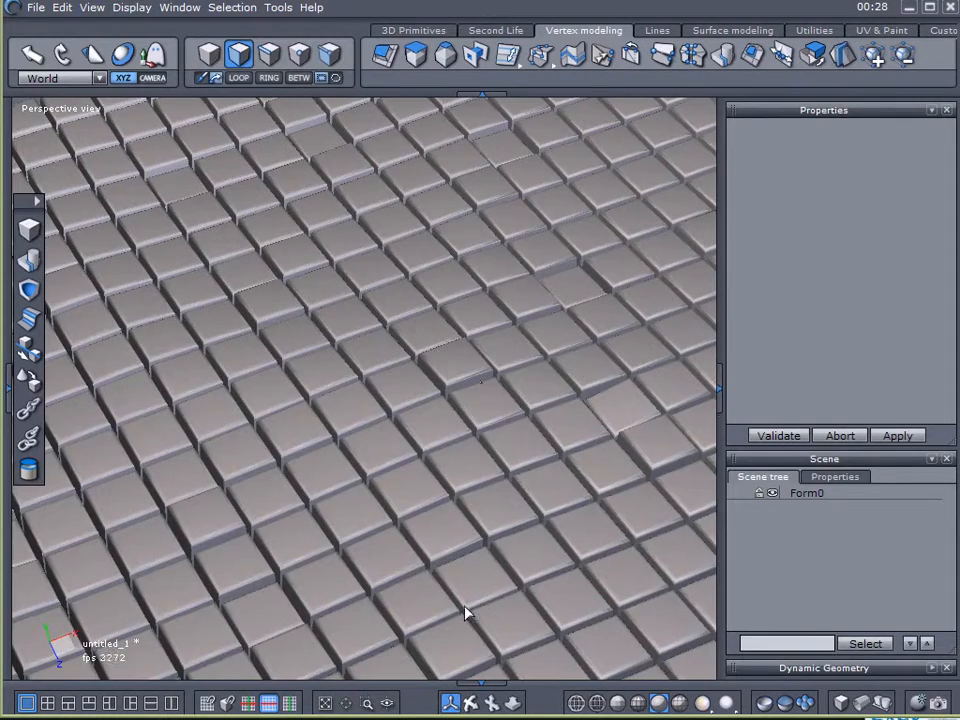
Set soft selection radius to 3 and sink a single stone top slightly
left_click(645, 492)
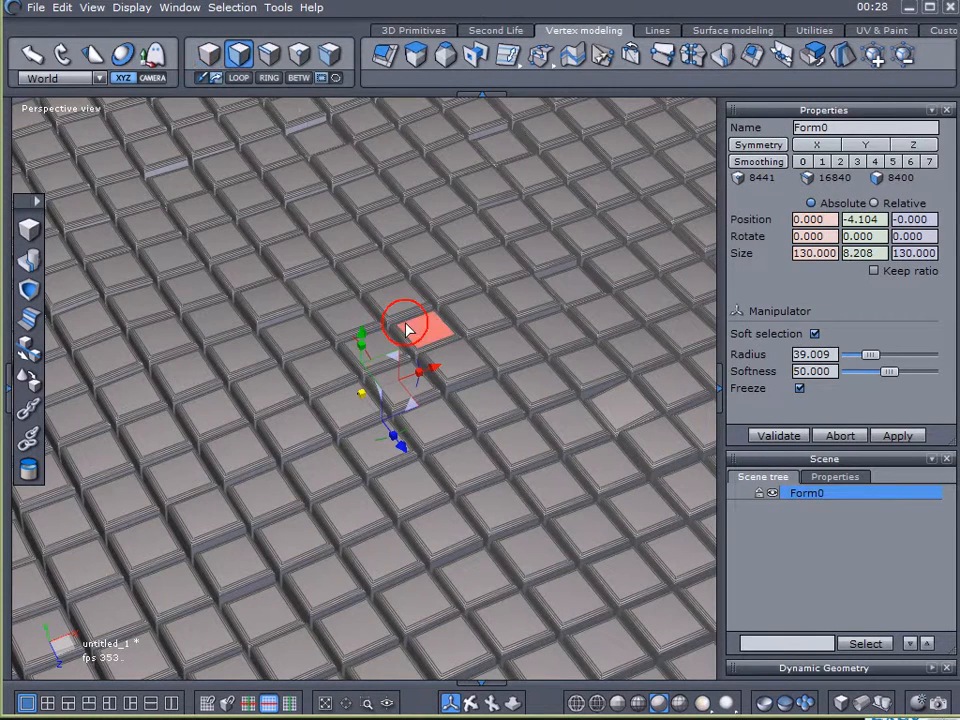
left_click_drag(405, 330, 485, 365)
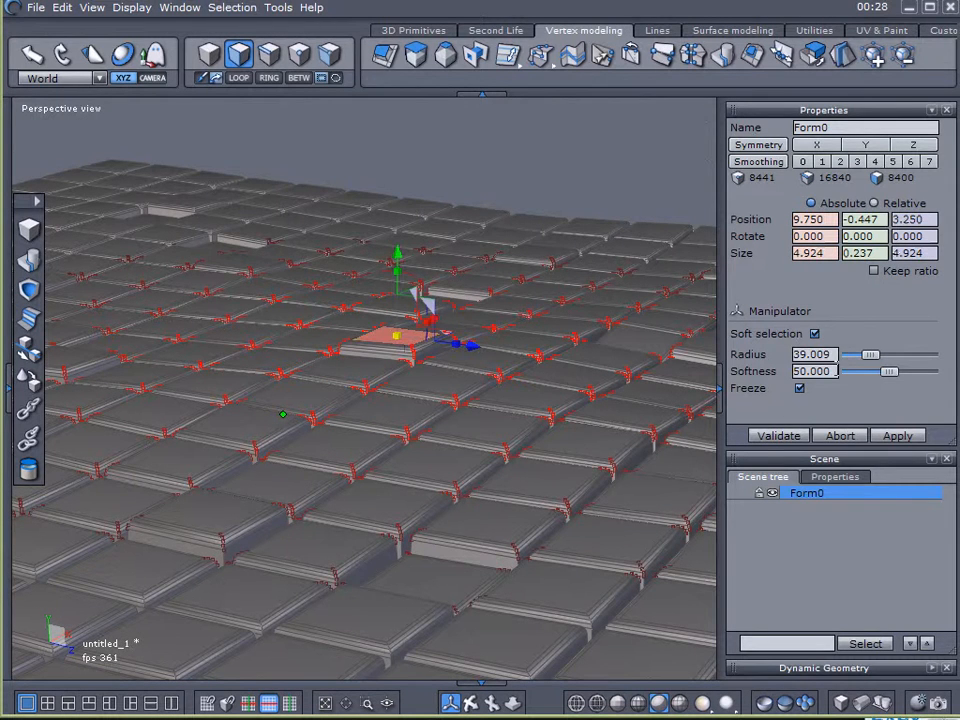
left_click(814, 354)
type("3")
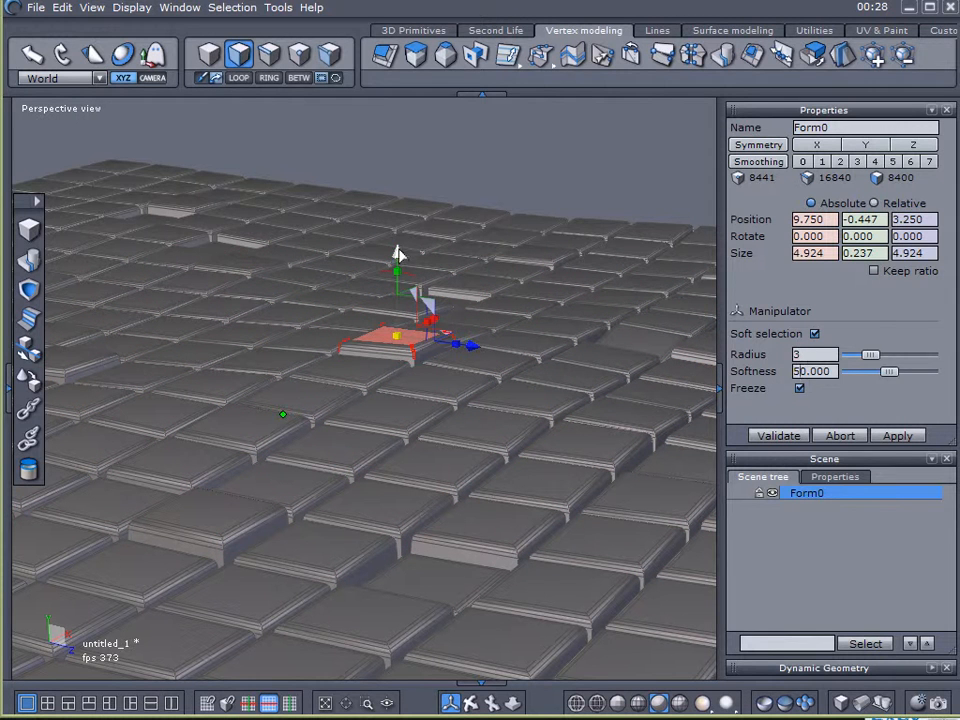
left_click_drag(398, 254, 398, 261)
type("C")
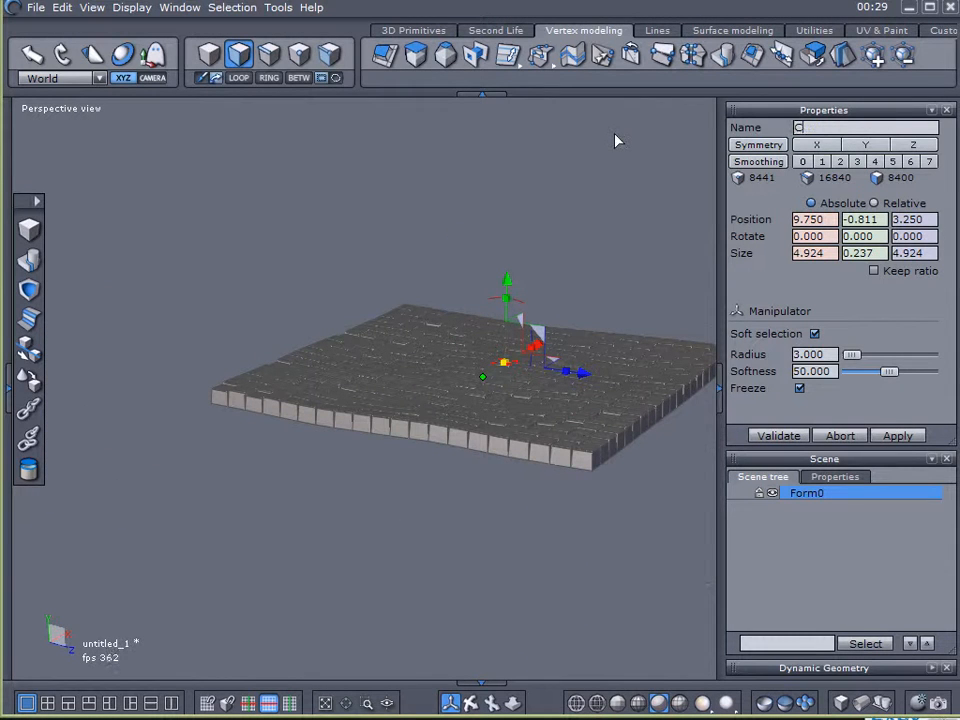
Enter 'Cobblestones' as the grid object's name in Properties
type("obblesto")
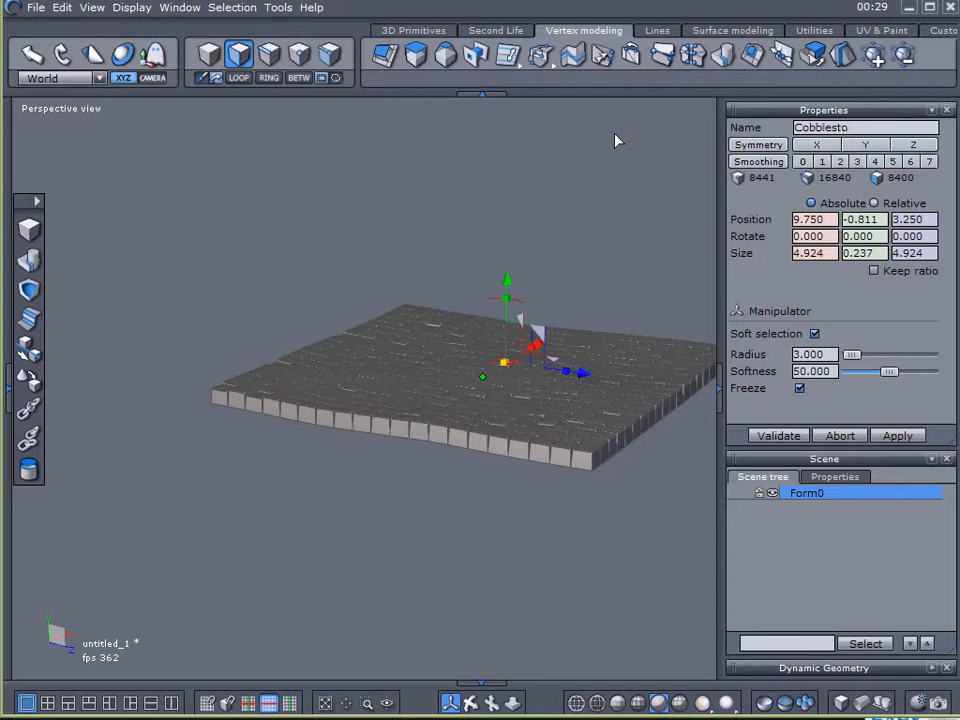
type("Cobblestones")
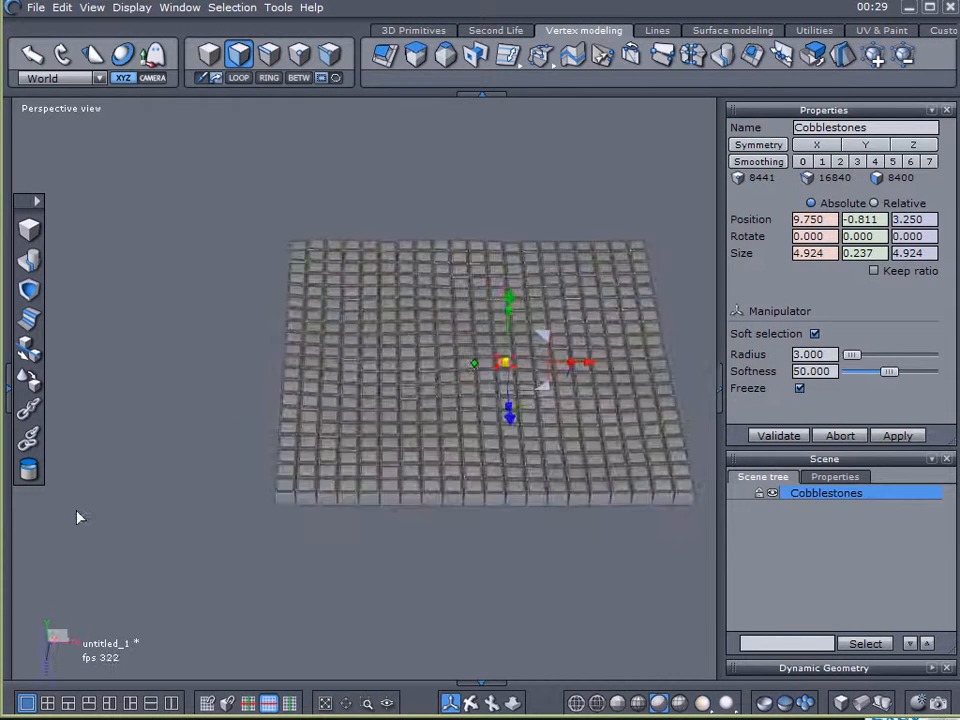
Add a size-30 plane at the origin and scale it to about 127 by 127
left_click(412, 30)
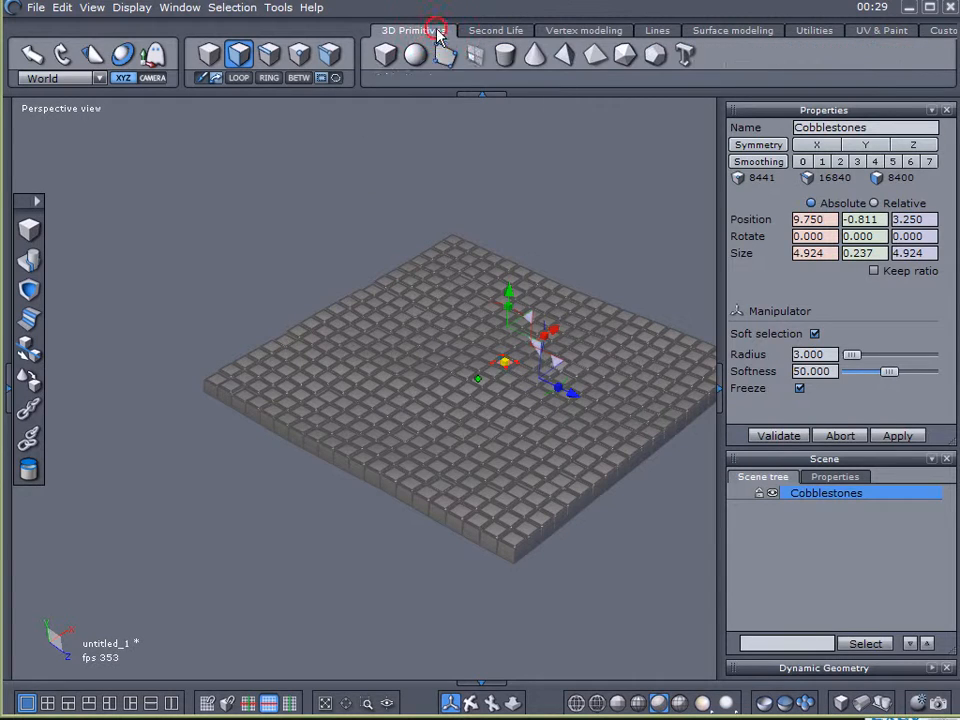
left_click(437, 37)
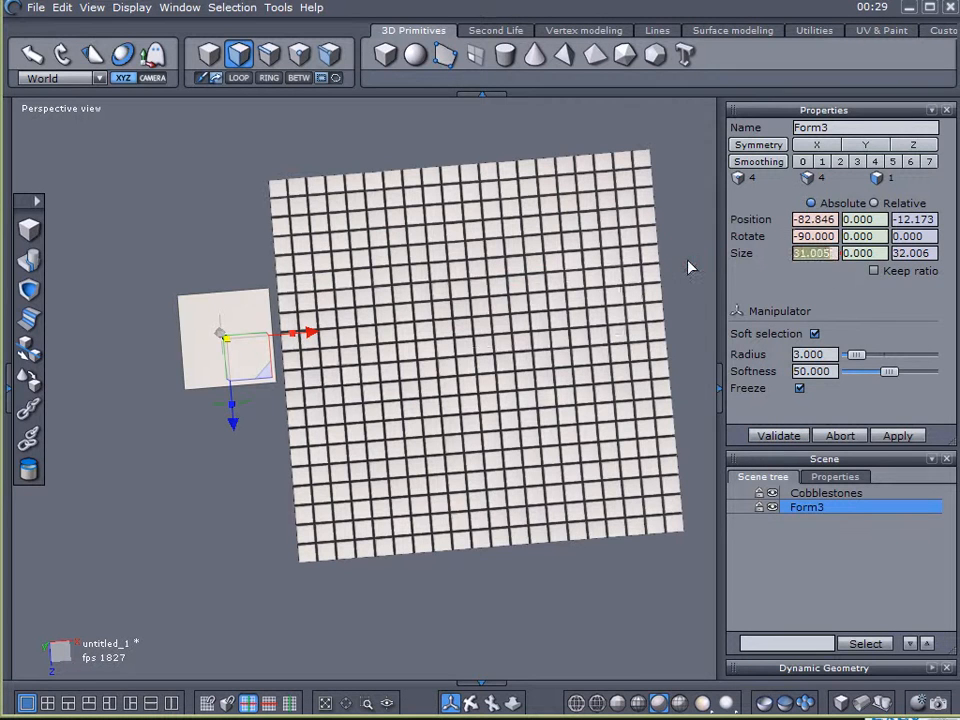
type("30")
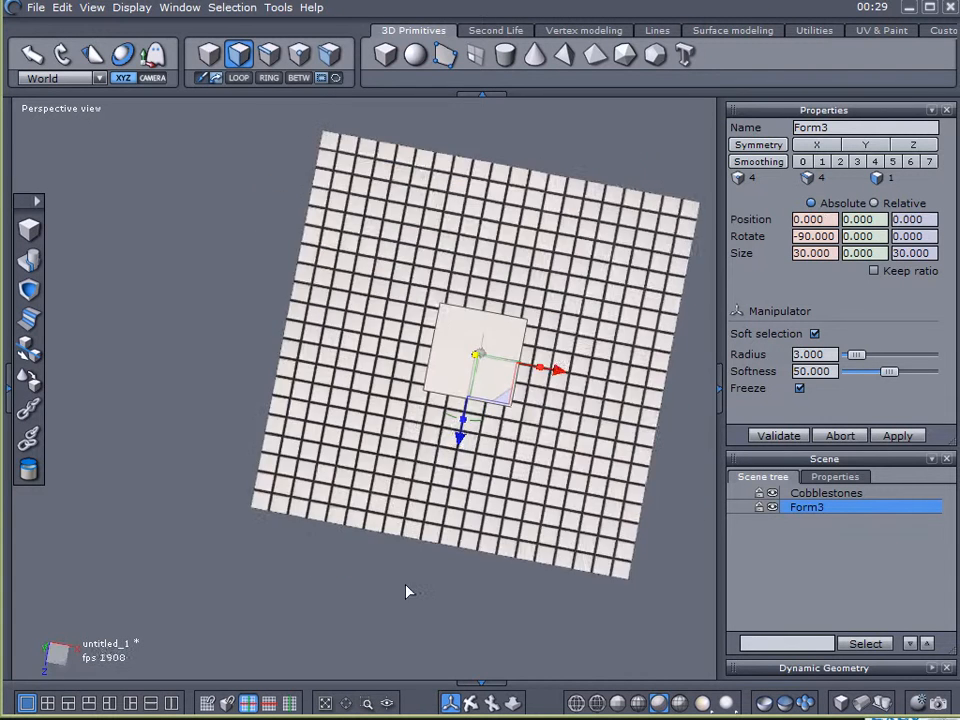
left_click_drag(560, 370, 543, 355)
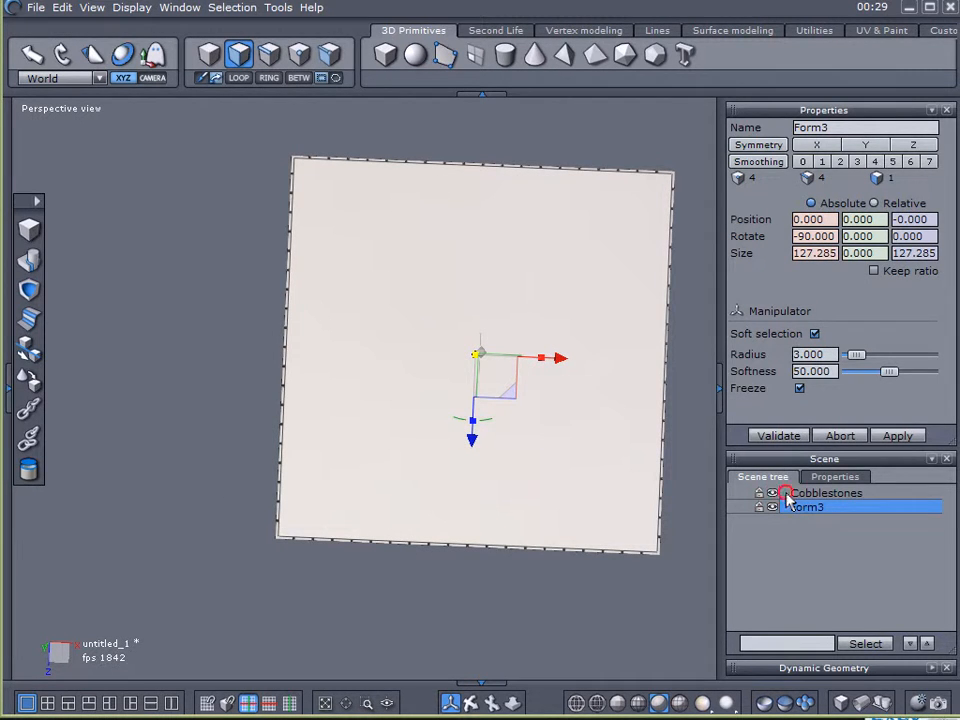
Select Cobblestones and give its new material a dark colour from the colour picker
left_click(826, 492)
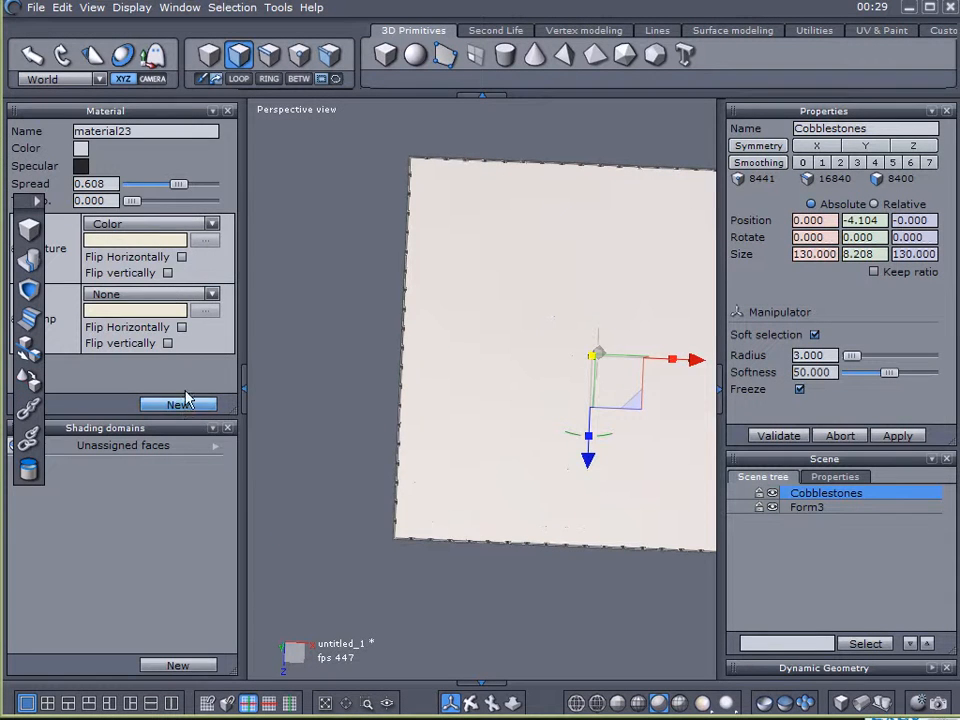
left_click(81, 148)
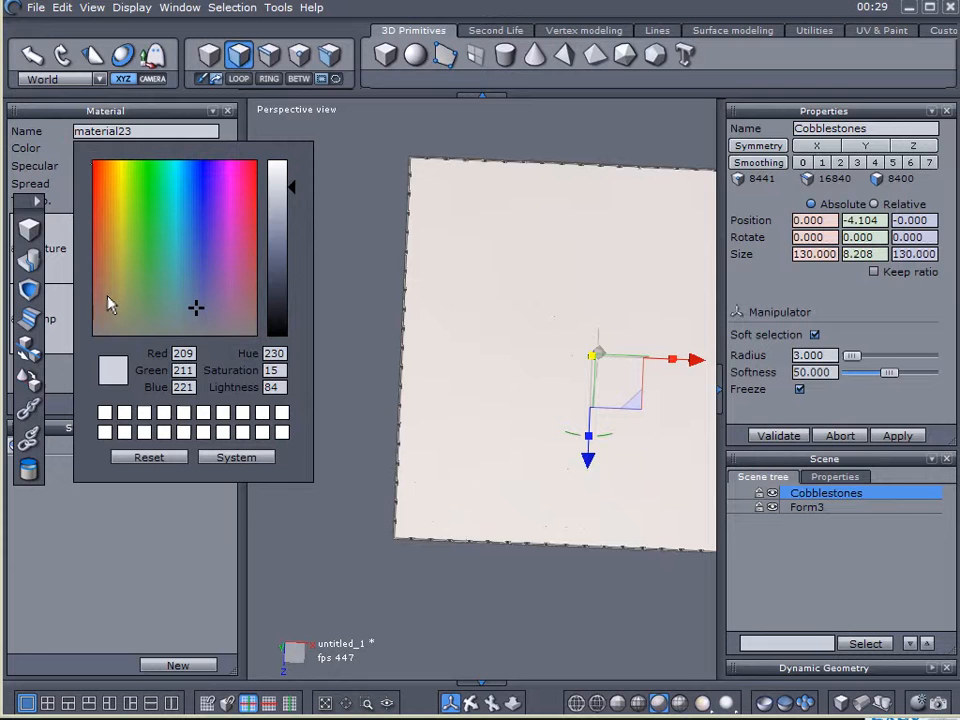
left_click_drag(277, 185, 277, 305)
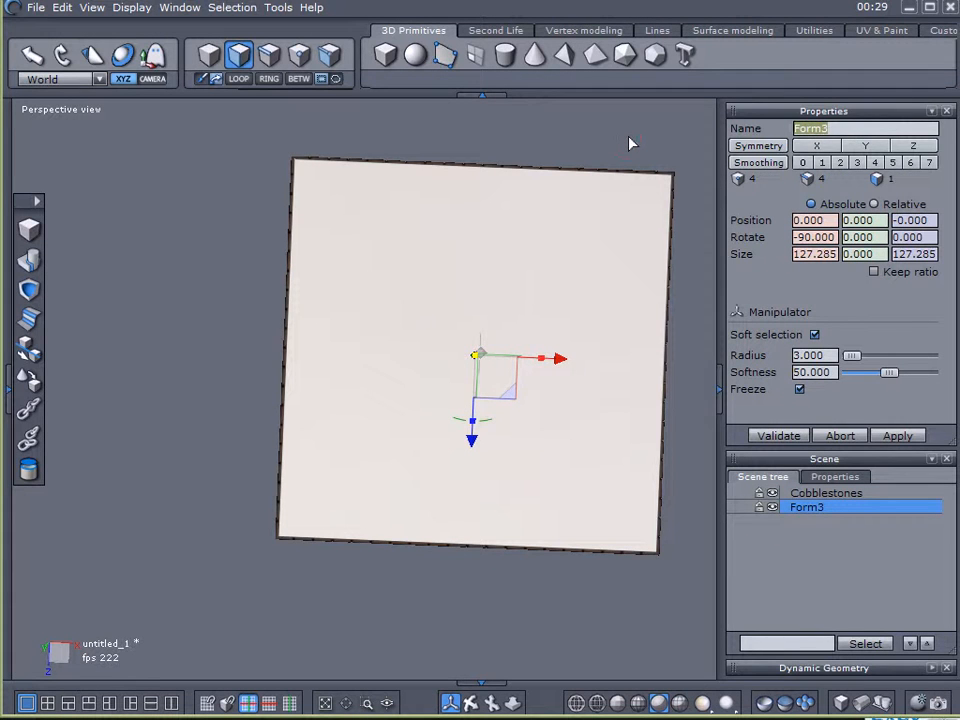
Name the plane 'Morter' and raise it to about -1.8 so it pokes through the stones
type("Morter")
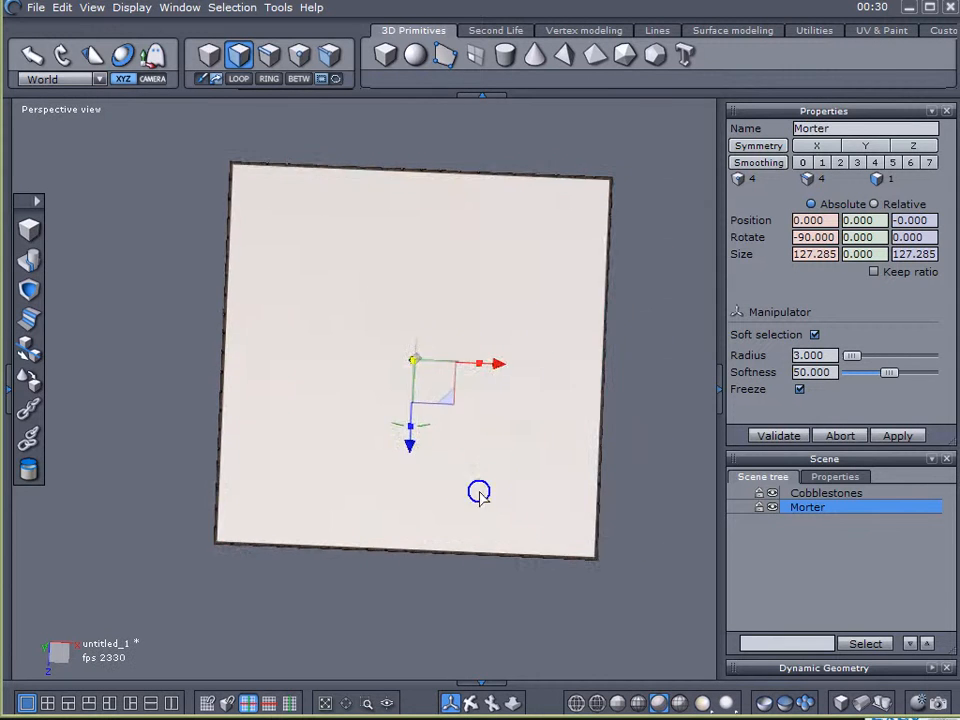
left_click_drag(480, 490, 485, 327)
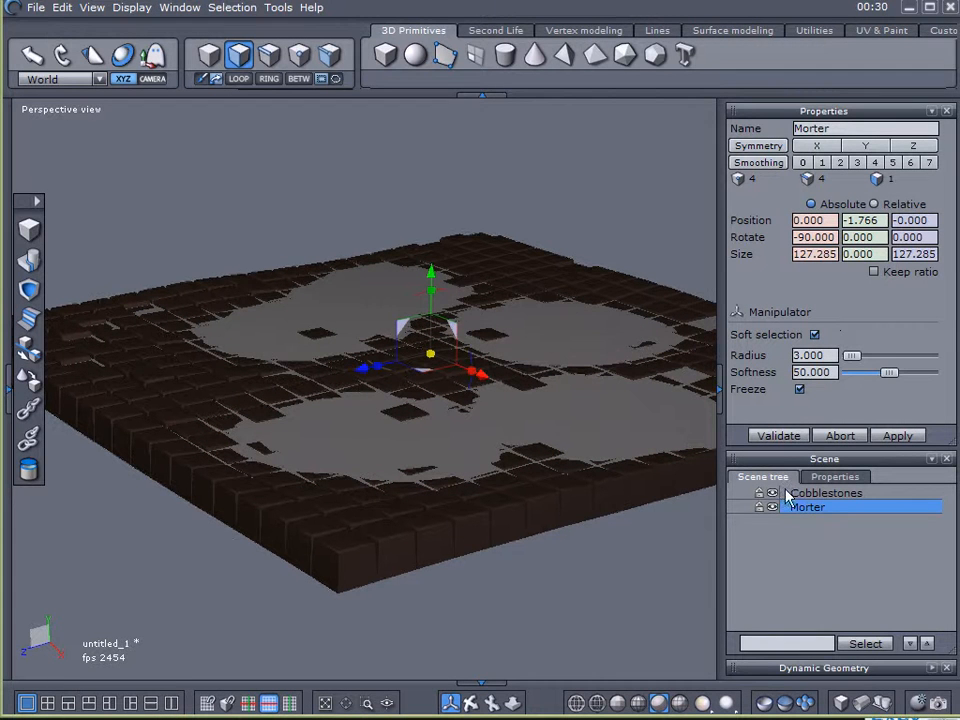
Select the Cobblestones object in the Scene tree again
left_click(825, 492)
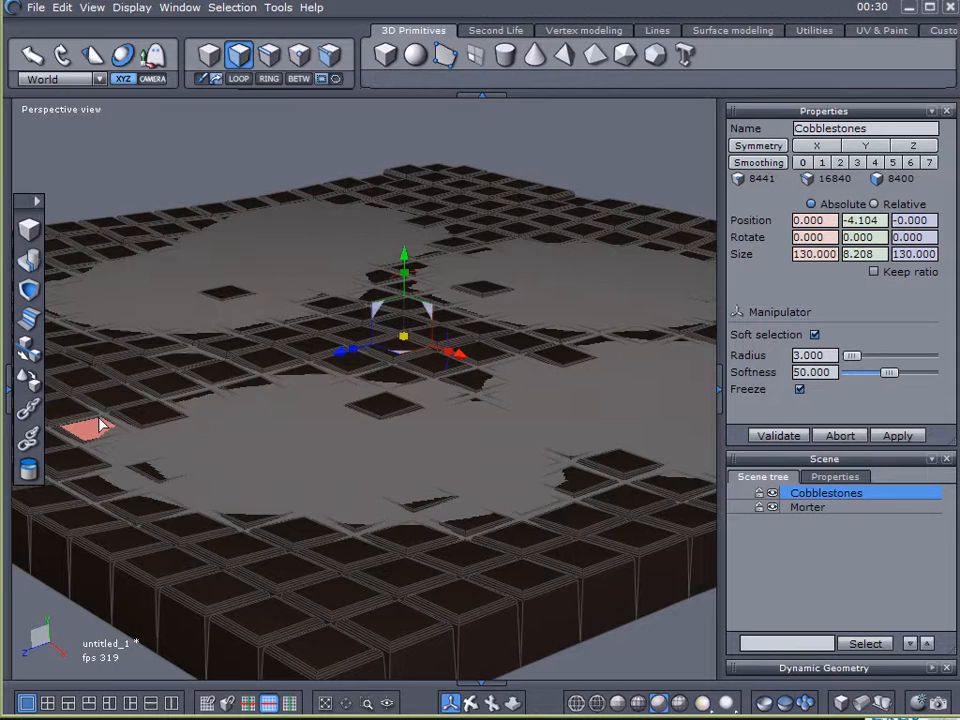
mouse_move(450, 207)
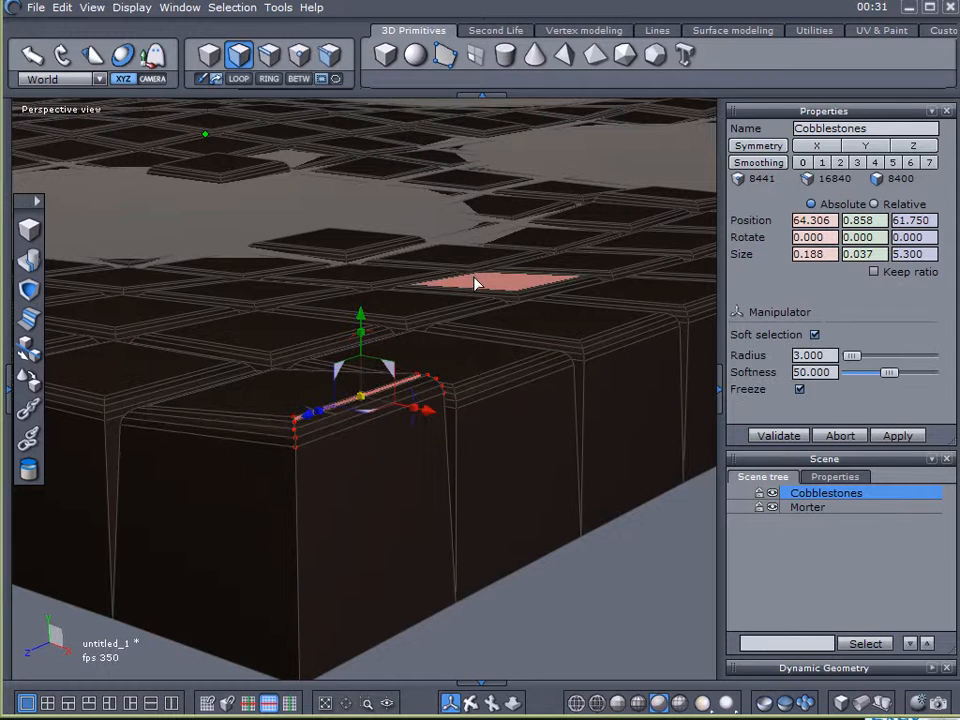
left_click_drag(475, 283, 285, 445)
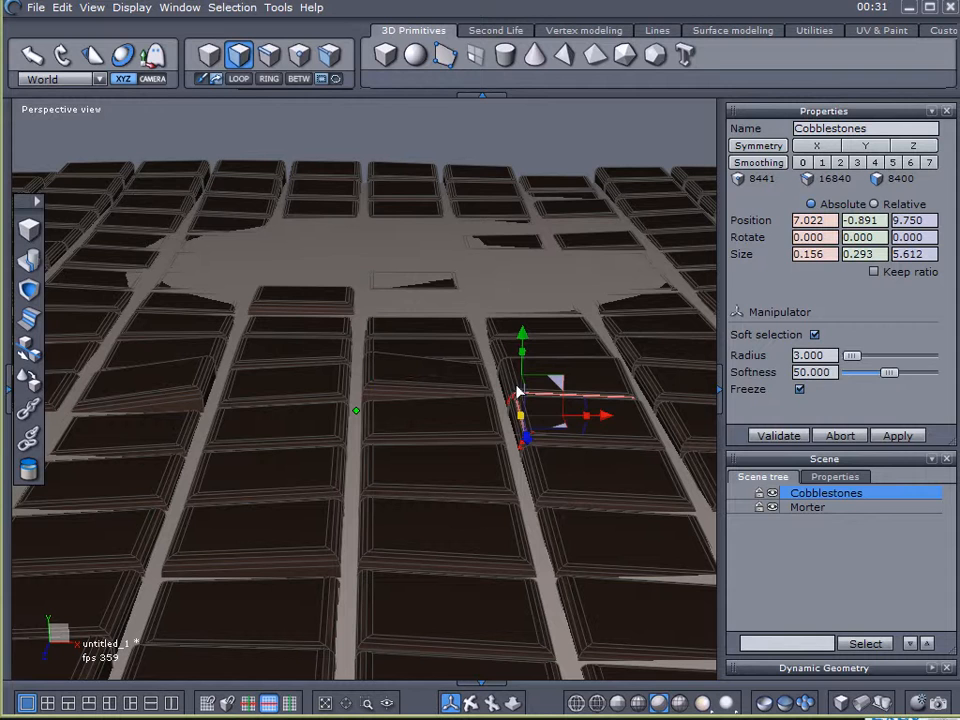
left_click_drag(525, 415, 680, 415)
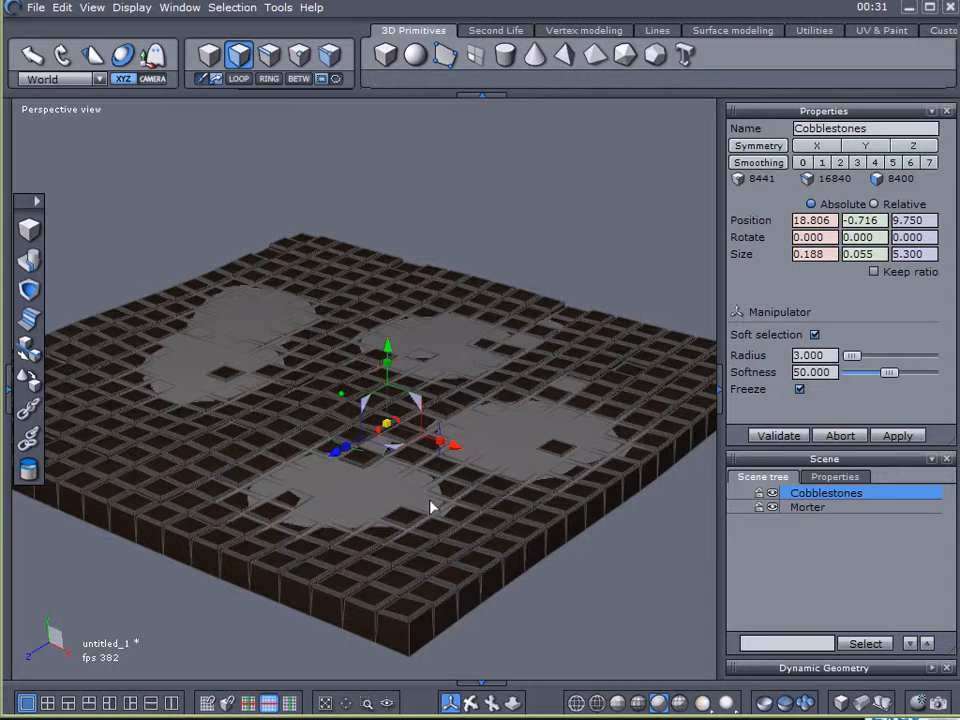
mouse_move(210, 678)
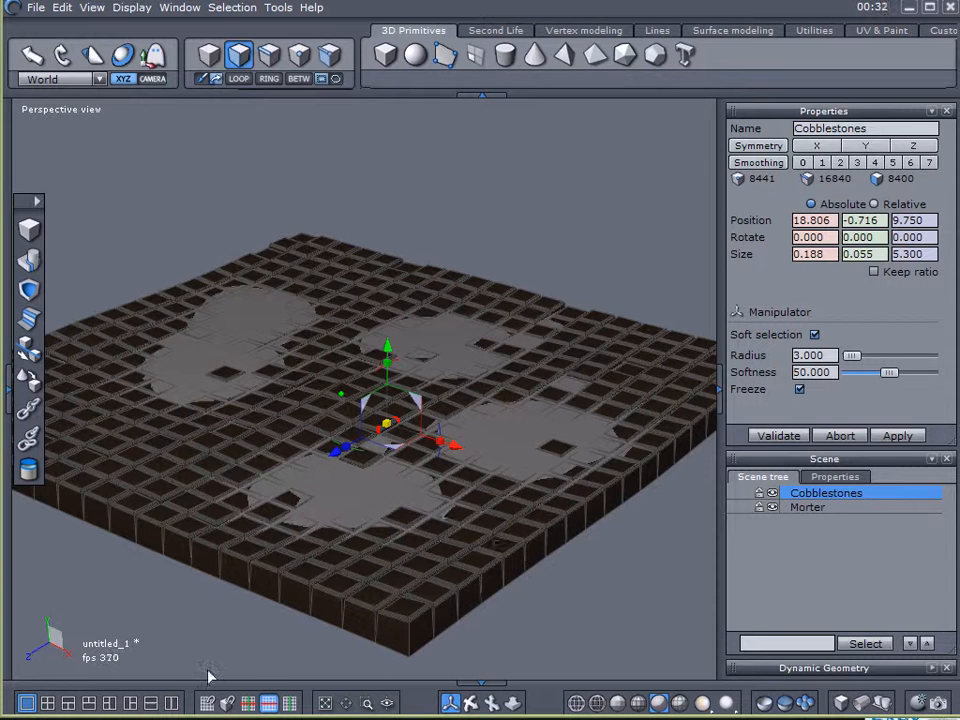